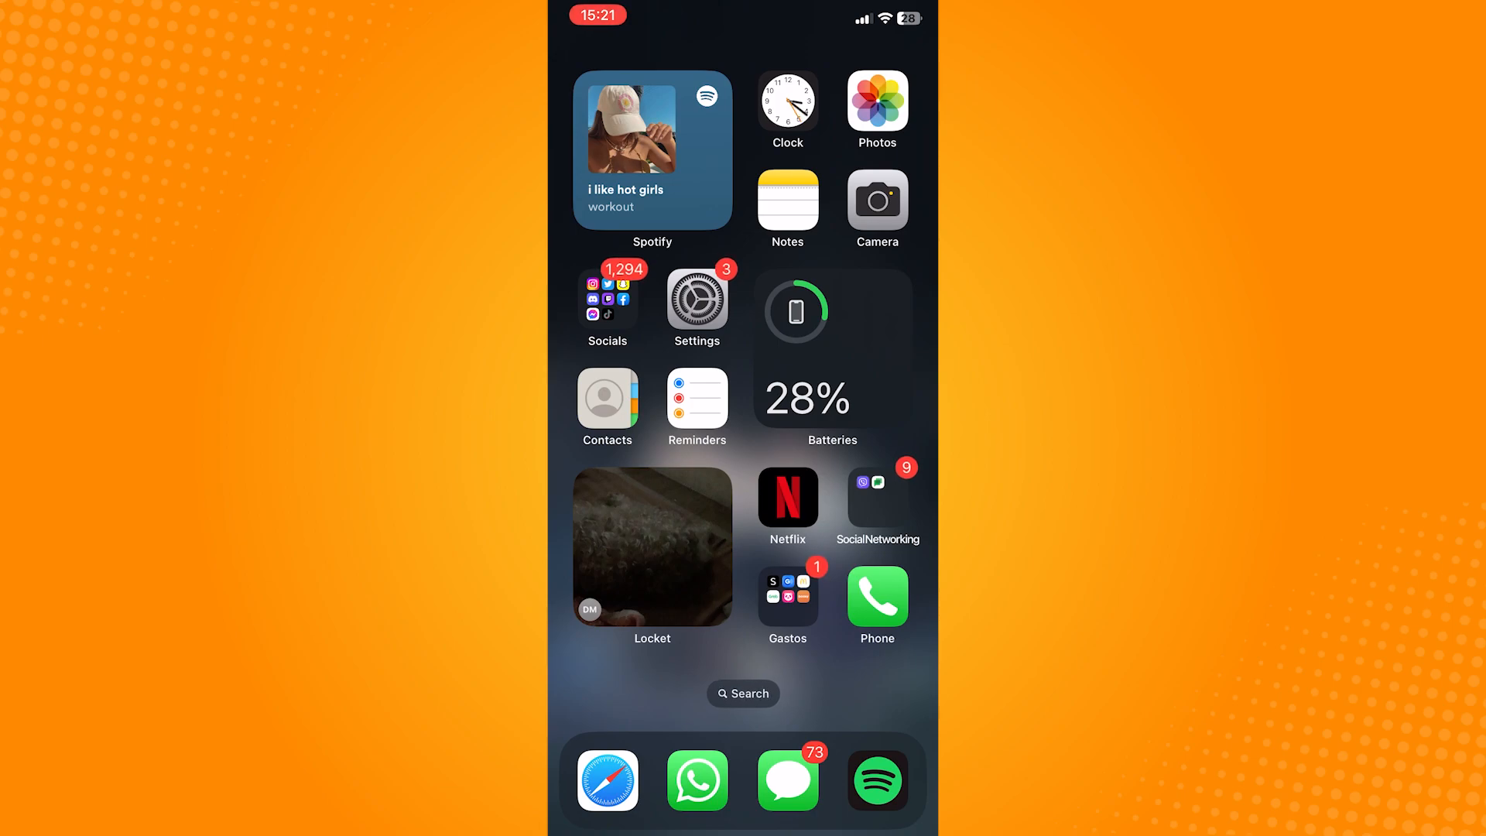
Launch Settings from the home screen and bring the list to its top
{"action": "left_click", "coordinate": [695, 298]}
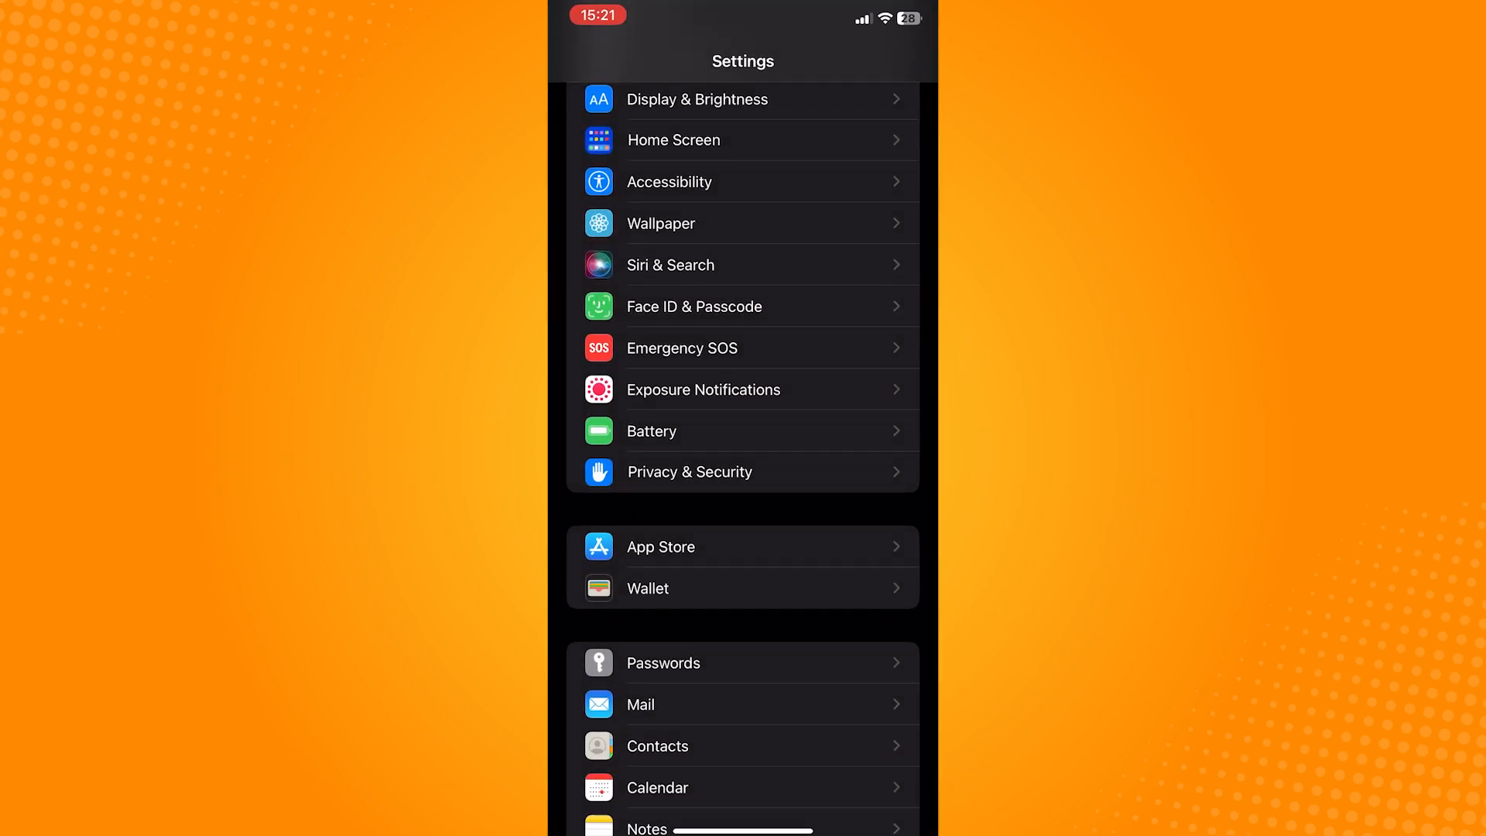
{"action": "scroll", "scroll_direction": "down", "scroll_amount": 3}
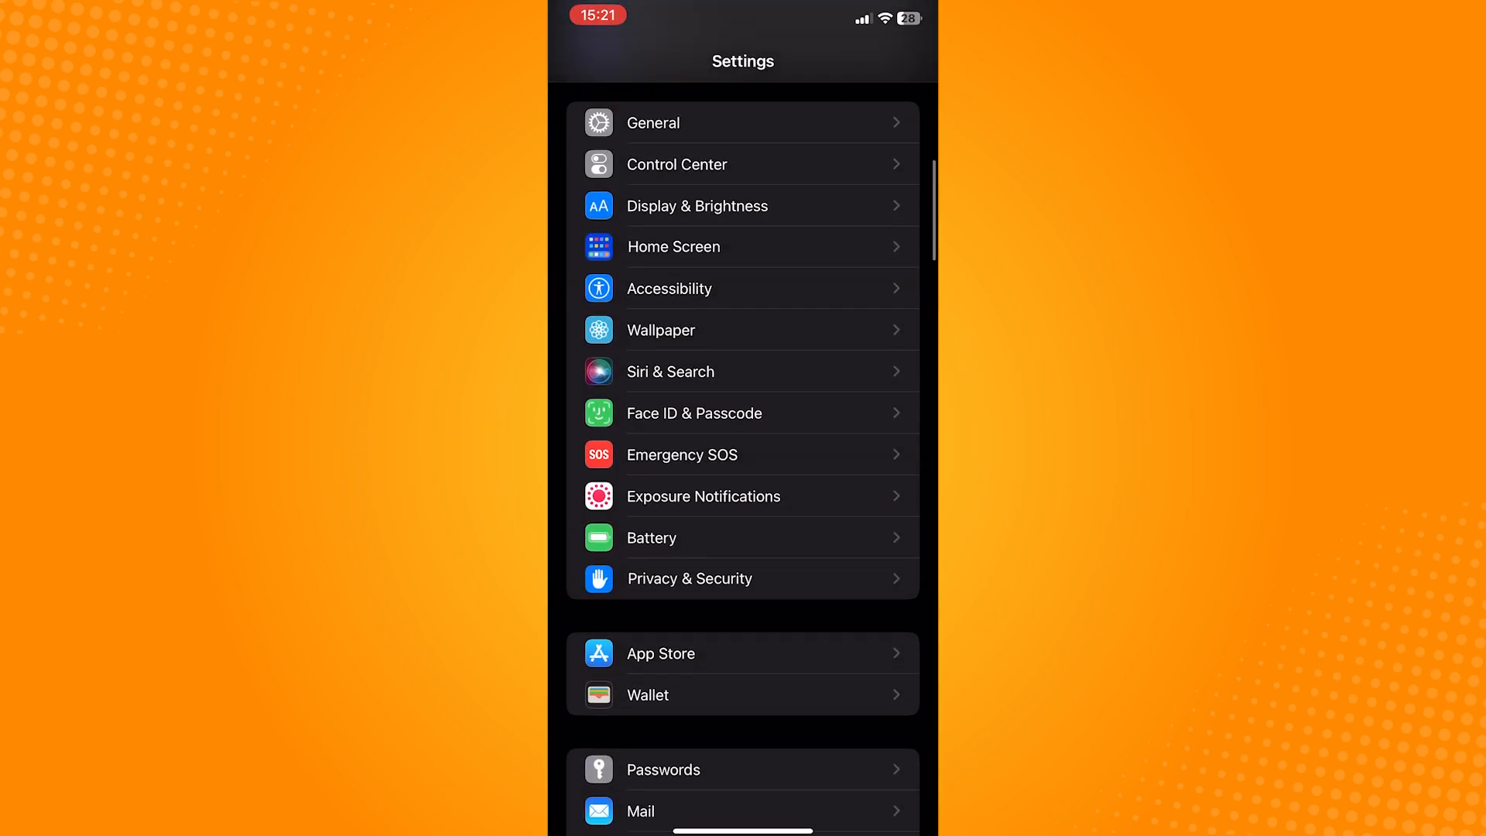
Go into Display & Brightness and reach the Display Zoom options, currently set to Default
{"action": "left_click", "coordinate": [697, 206]}
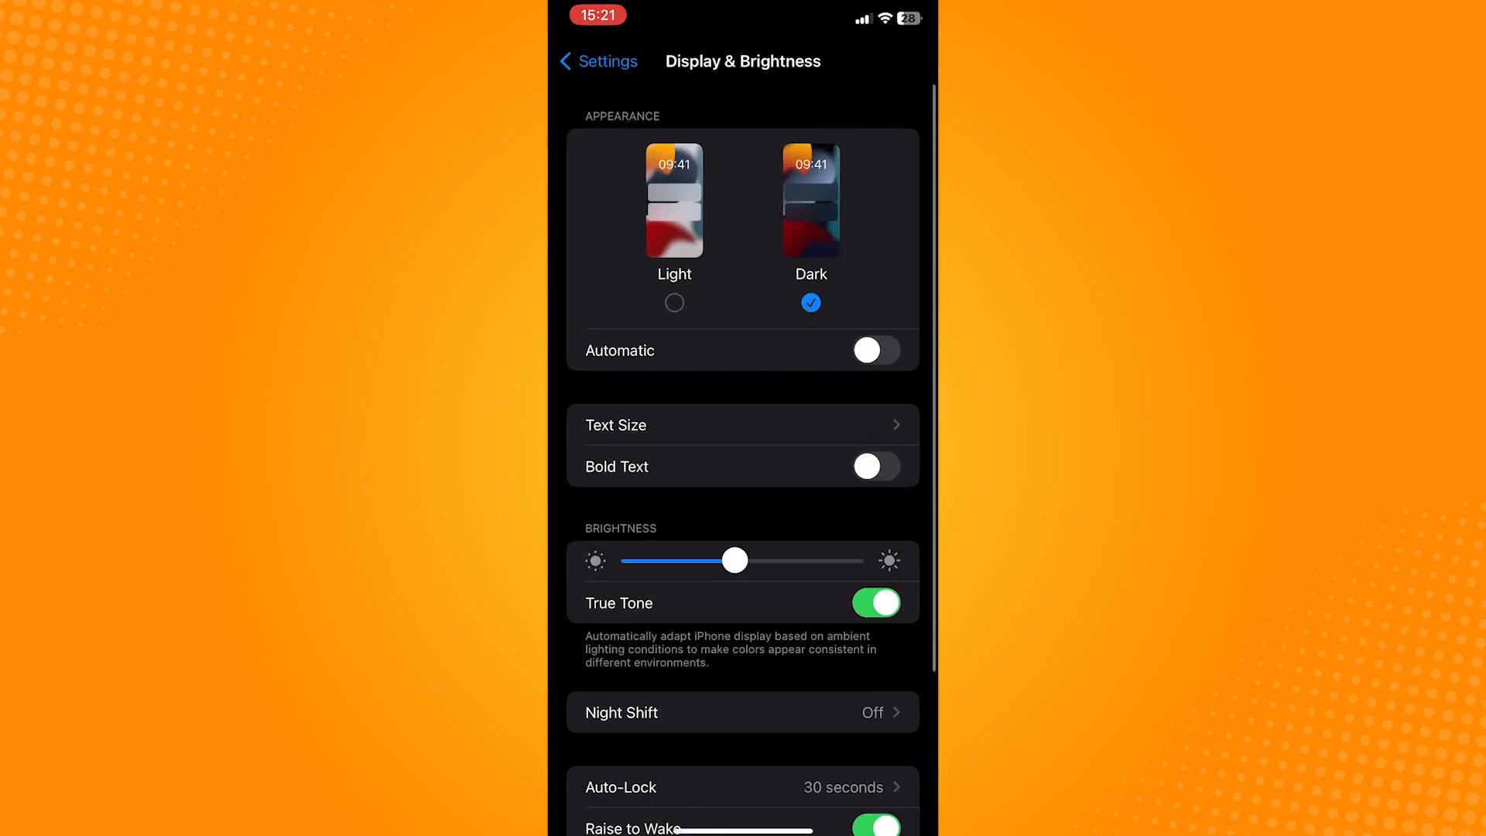
{"action": "scroll", "scroll_direction": "down", "scroll_amount": 3}
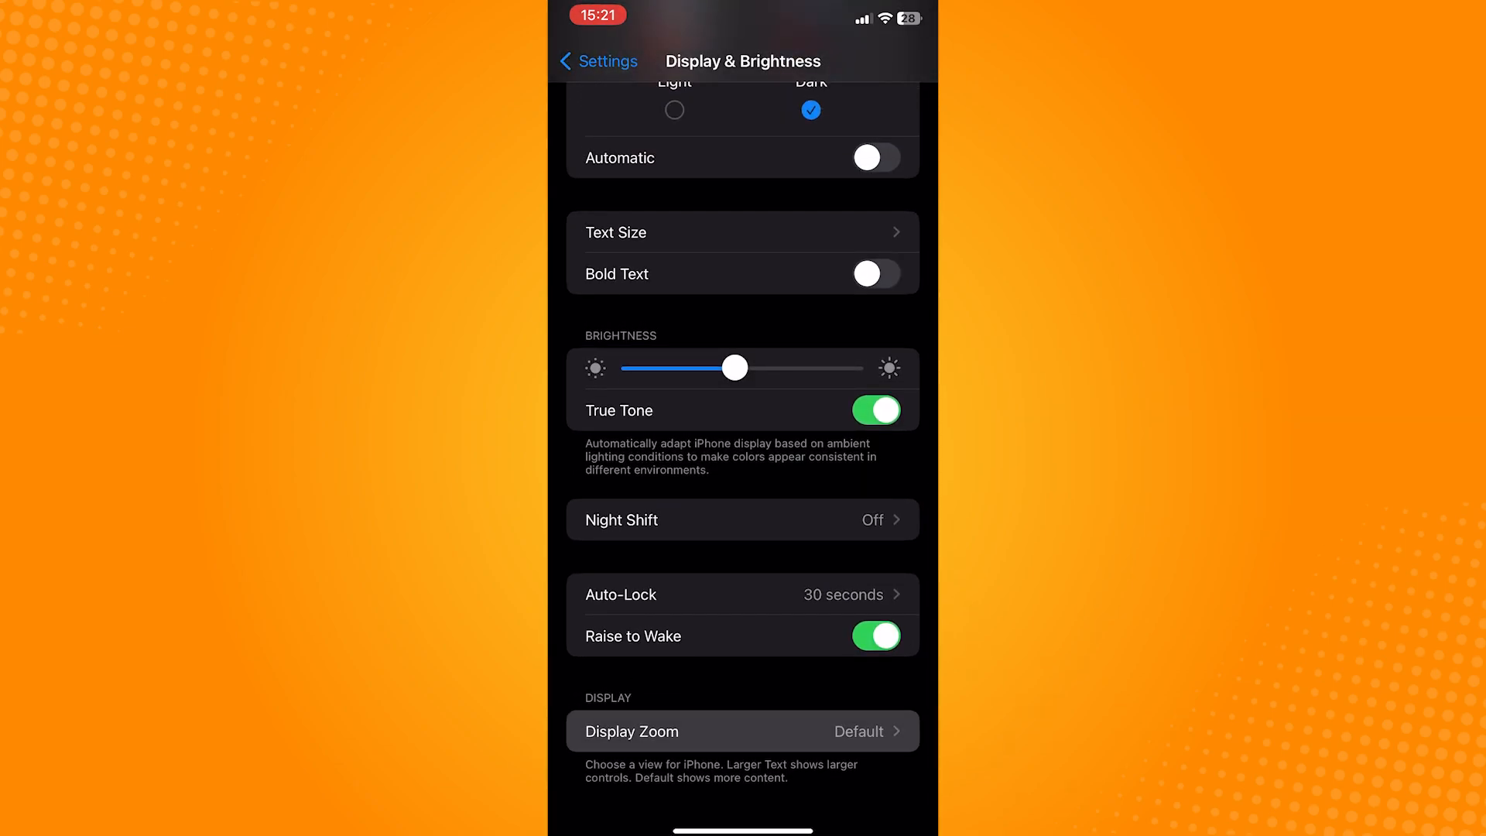
{"action": "left_click", "coordinate": [742, 731]}
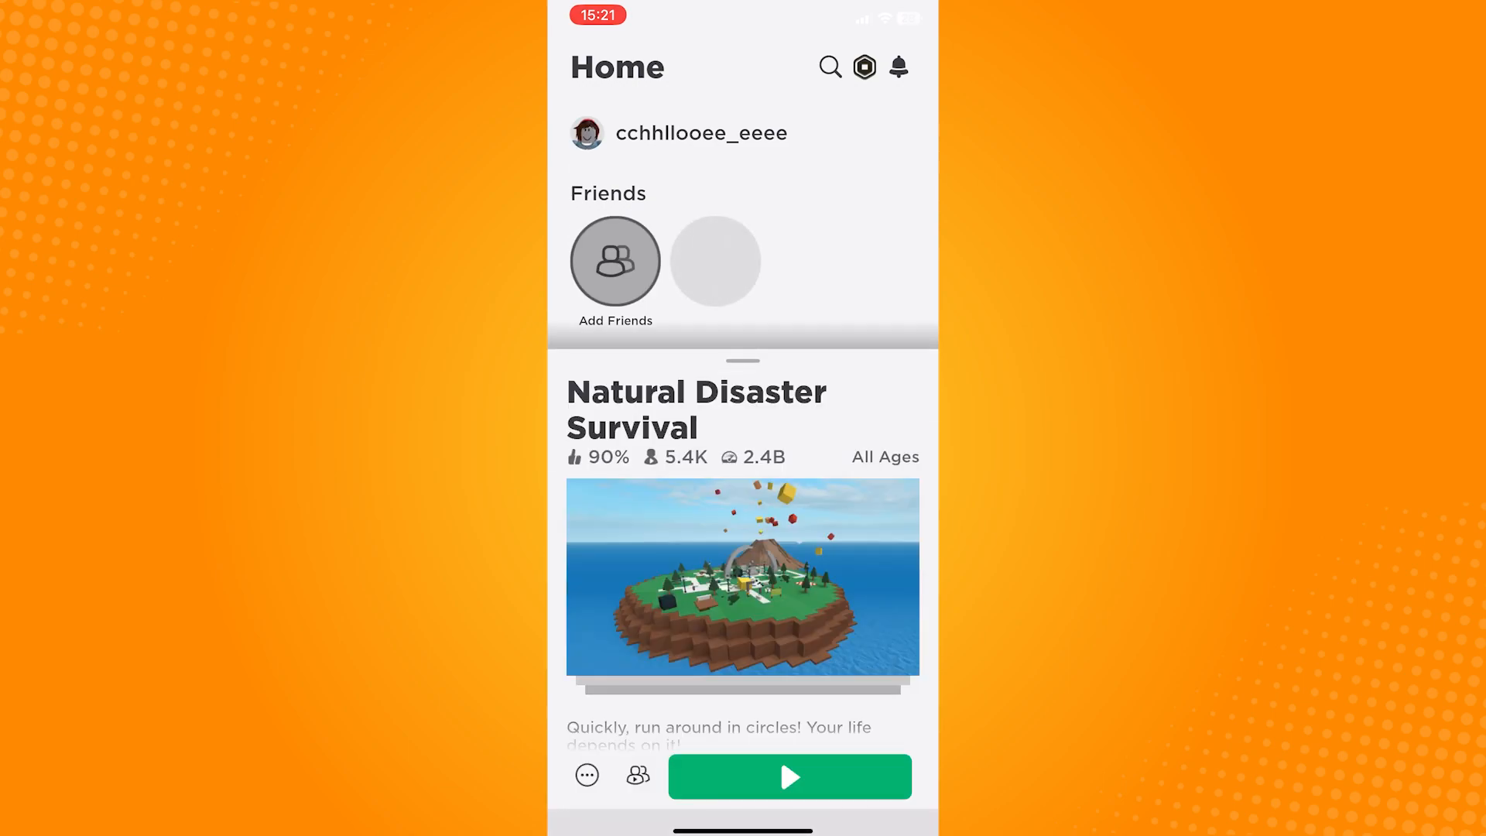
Launch Natural Disaster Survival in Roblox and dismiss the Ready! welcome panel
{"action": "left_click", "coordinate": [788, 776]}
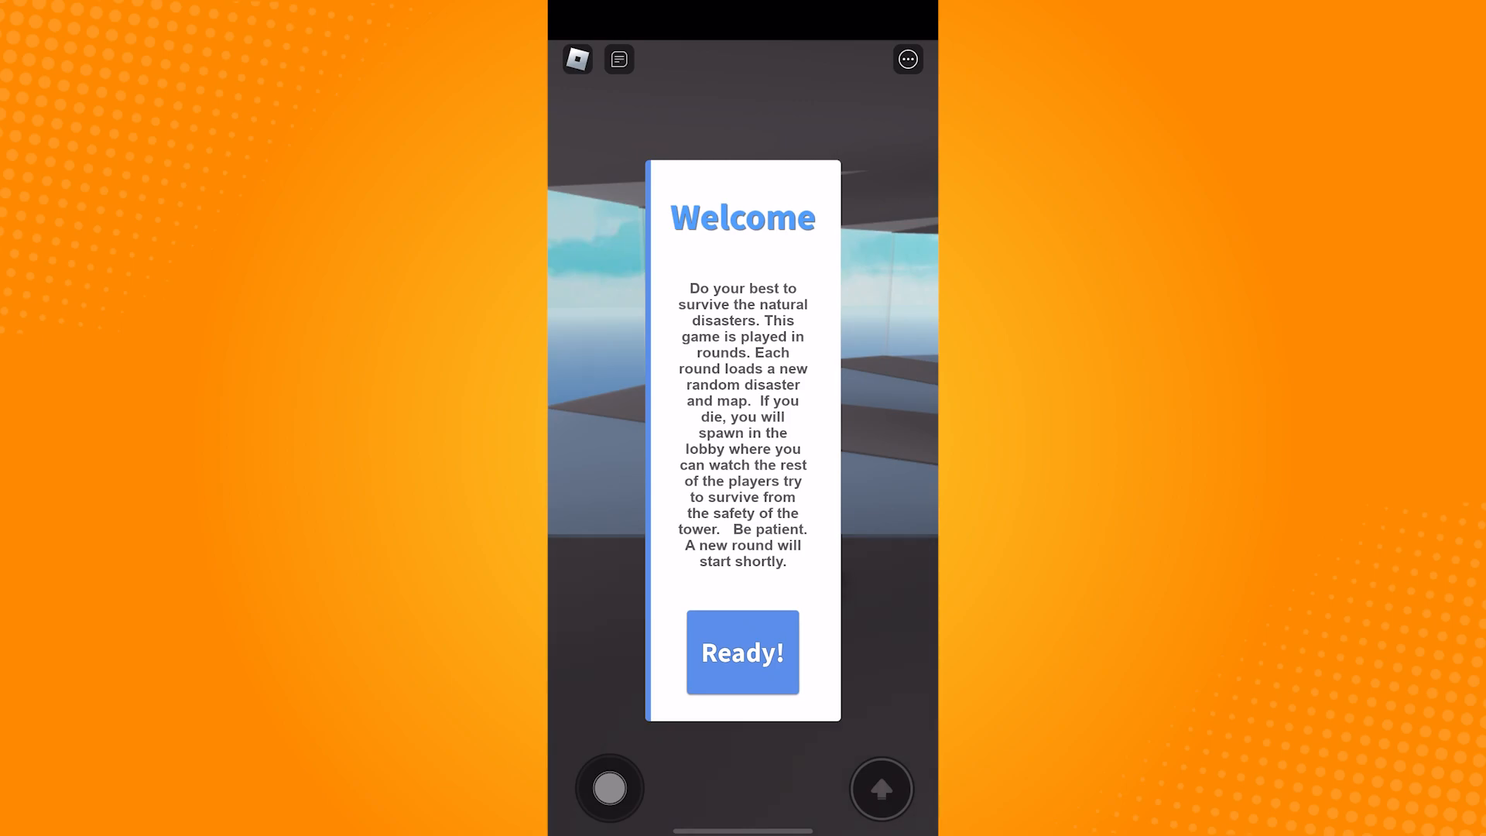
{"action": "left_click", "coordinate": [742, 651]}
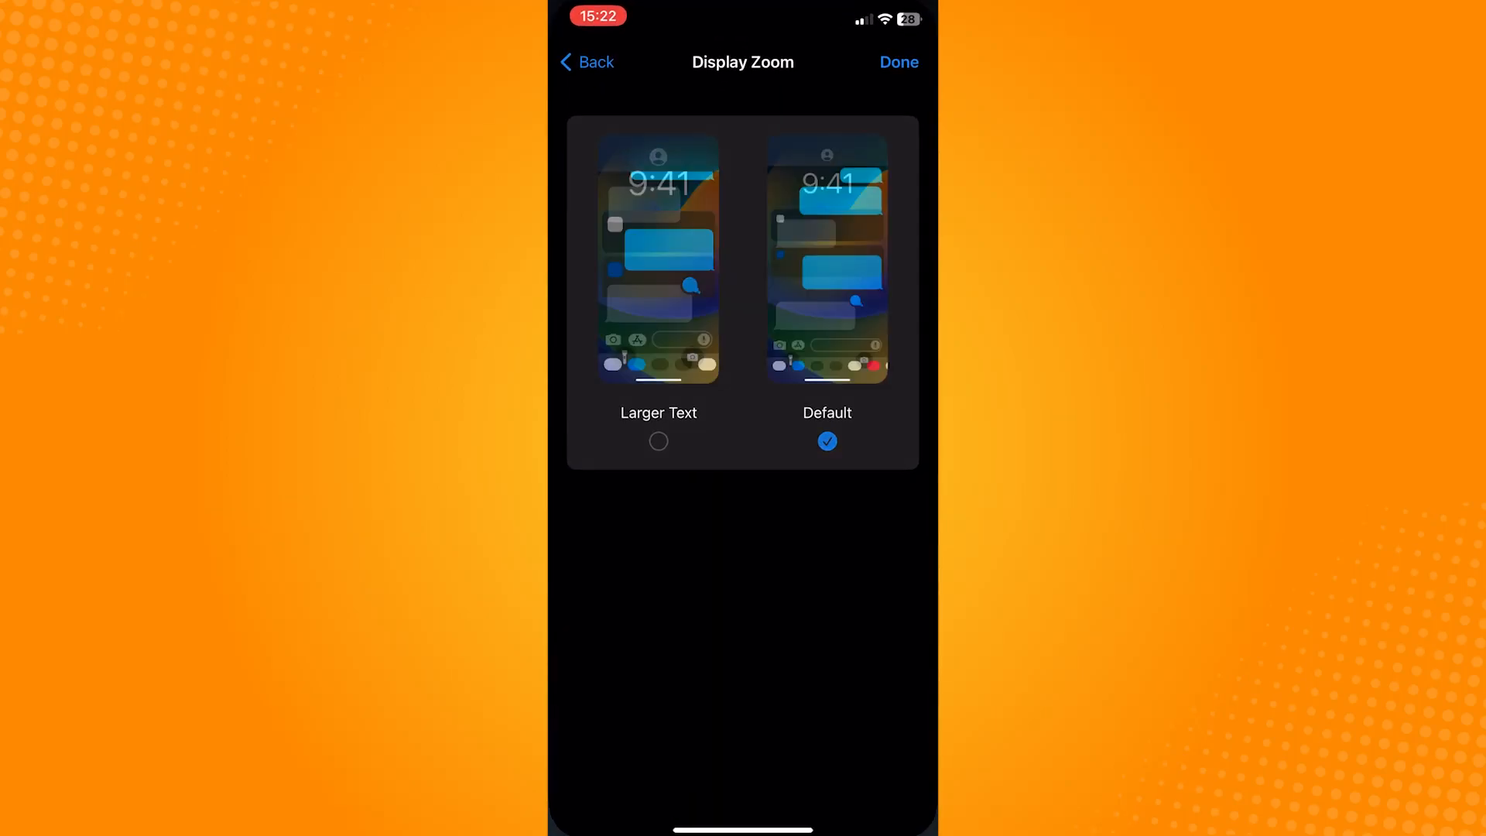
Select Larger Text display zoom, then return to the game and walk the avatar across the lobby
{"action": "left_click", "coordinate": [658, 441]}
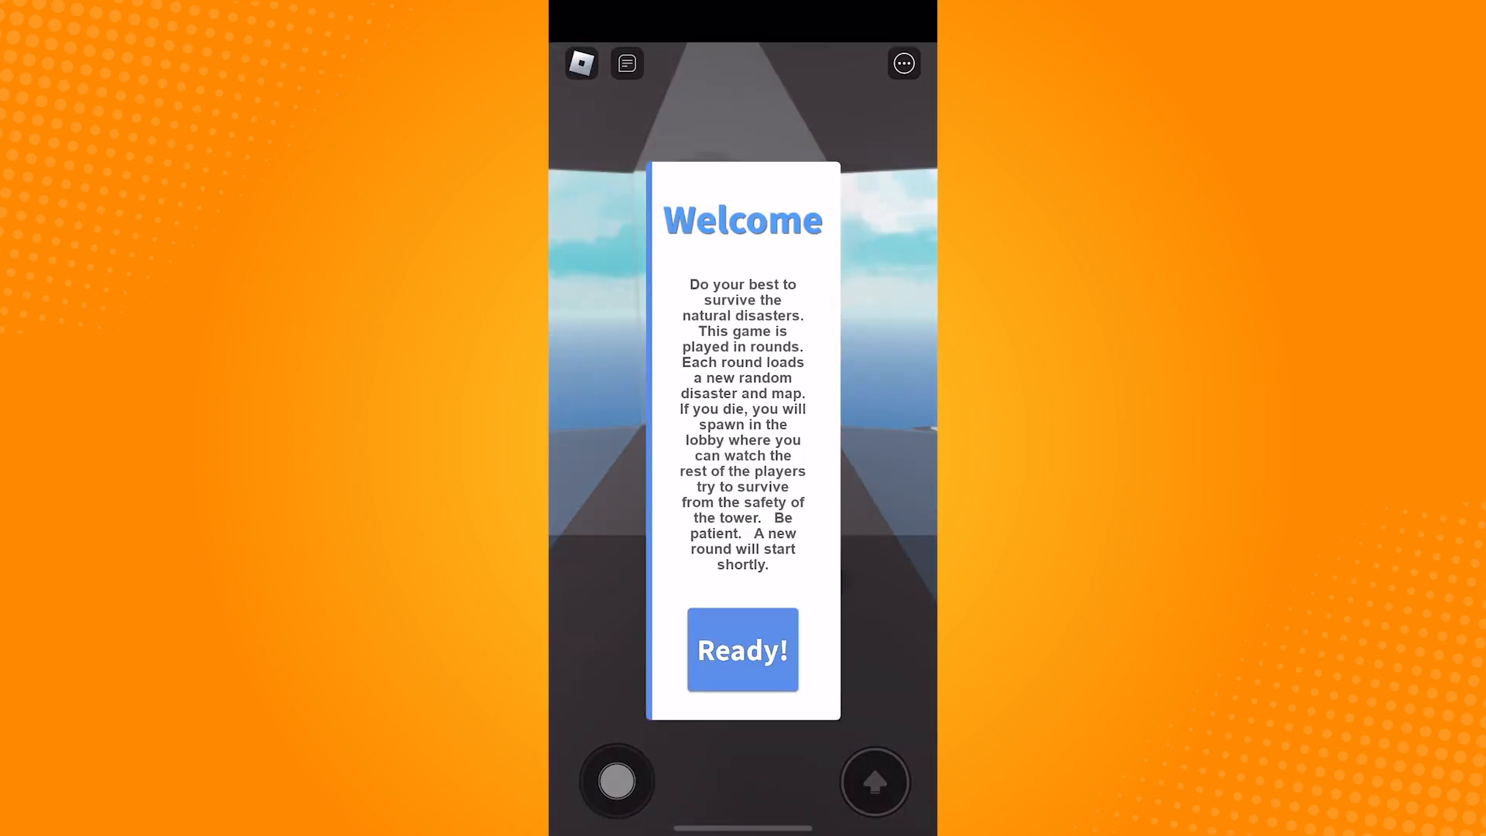
{"action": "left_click", "coordinate": [741, 648]}
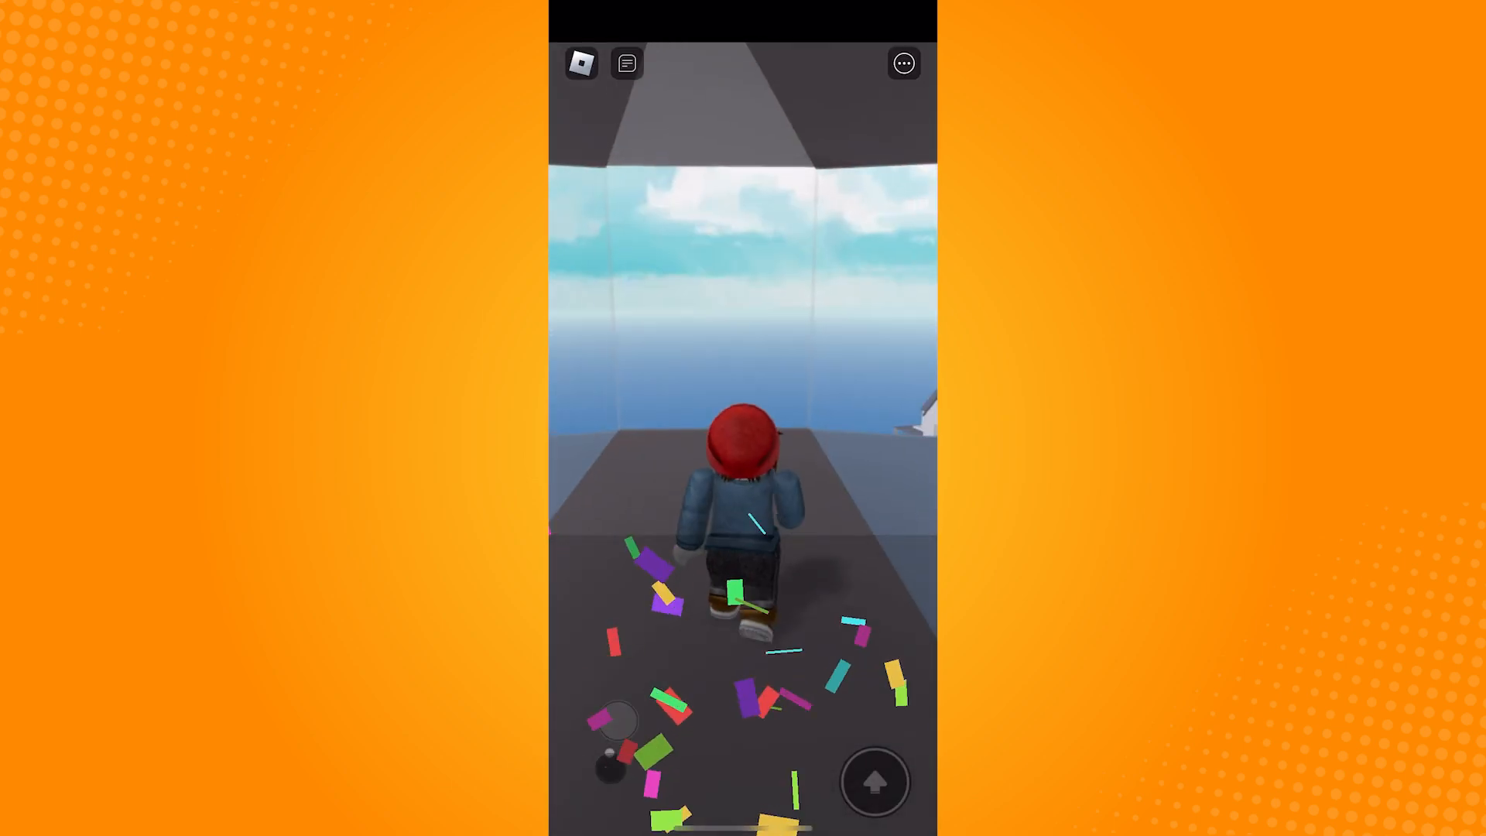
{"action": "left_click_drag", "start_coordinate": [616, 720], "coordinate": [763, 734]}
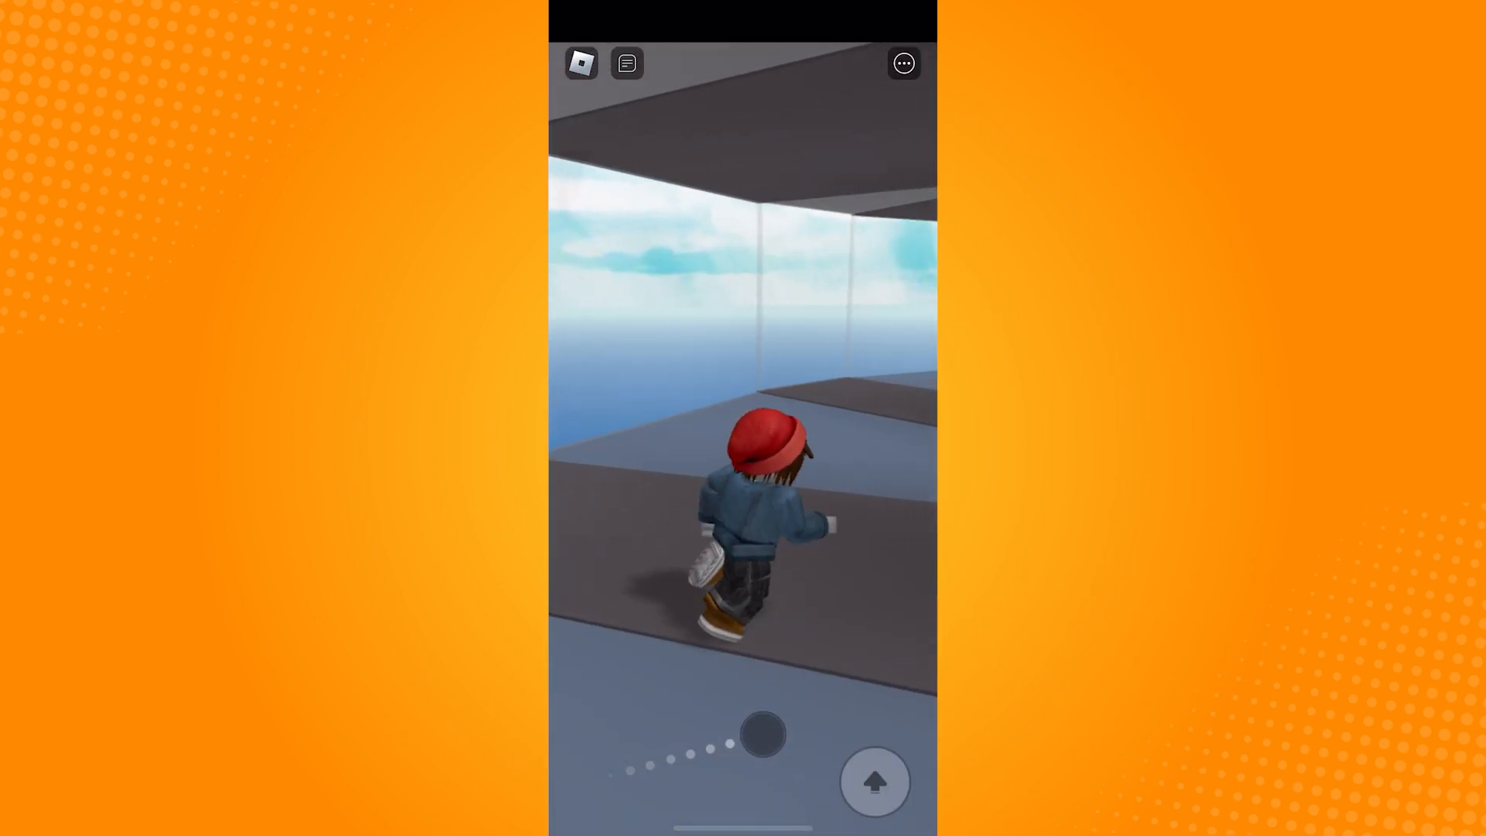